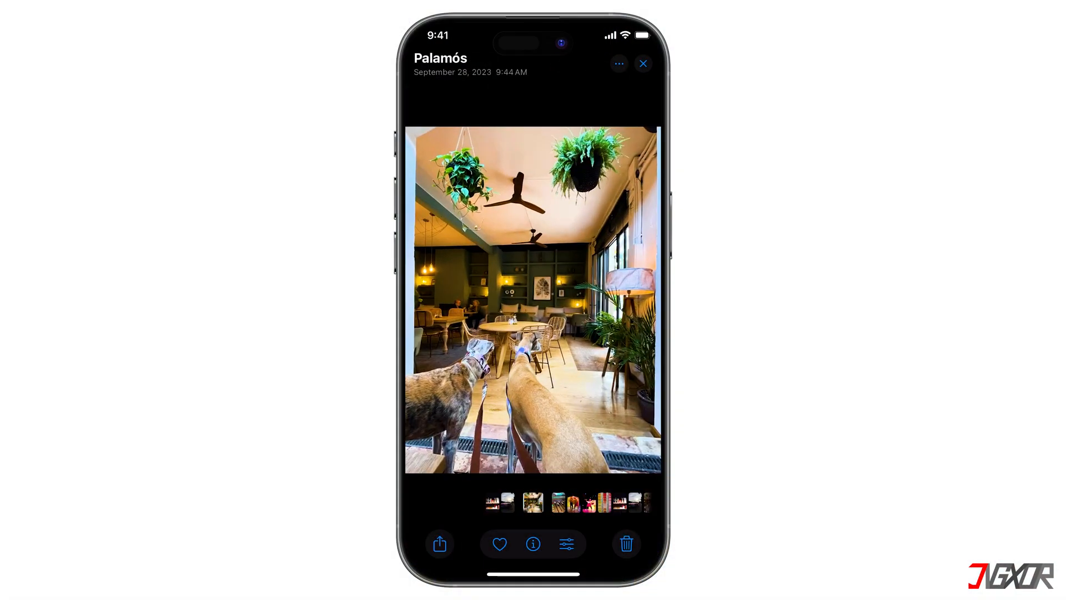
Leave the café photo and return to the iPhone home screen.
click(532, 543)
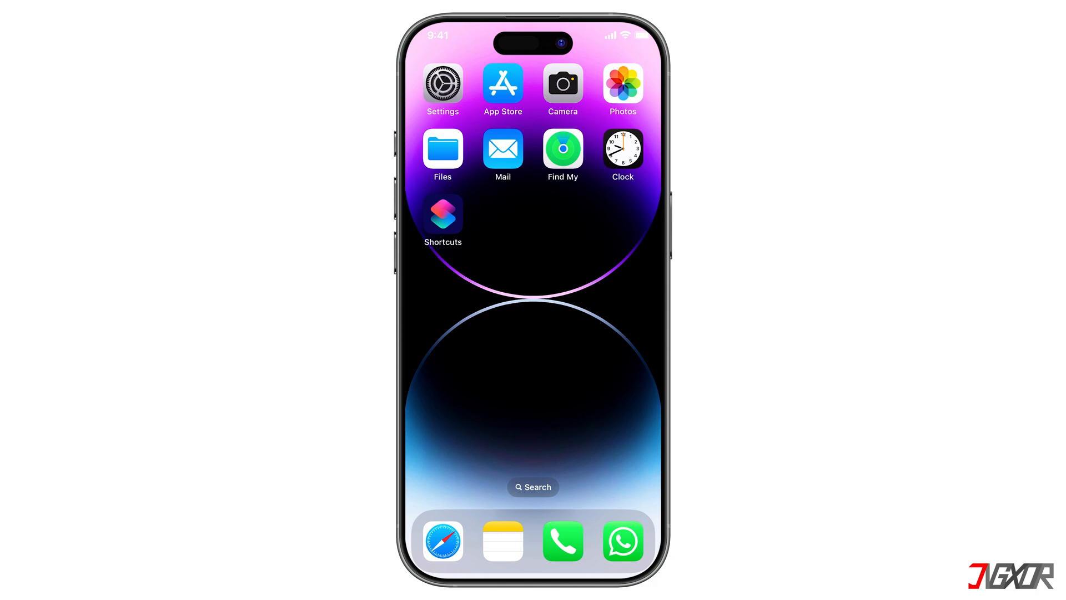
Go into iOS Settings and reach the per-app settings list.
click(443, 82)
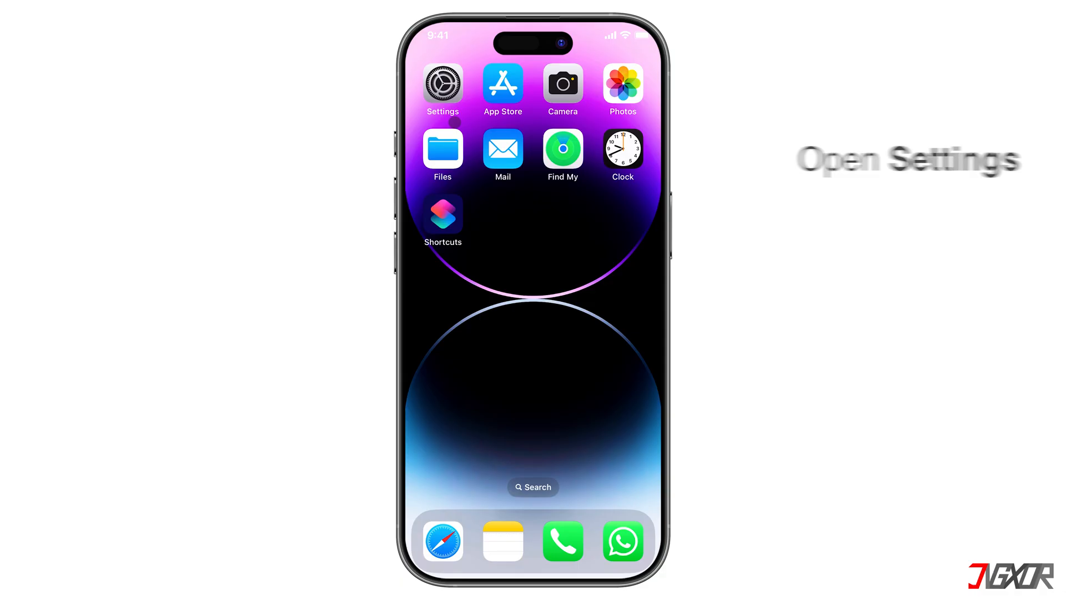
click(443, 83)
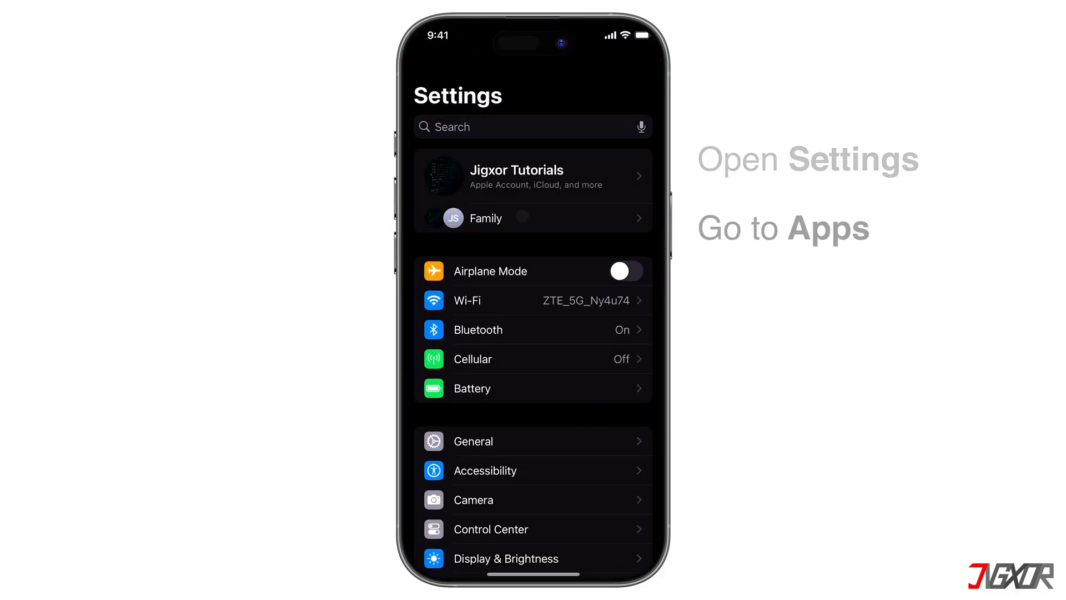
scroll(down, 3)
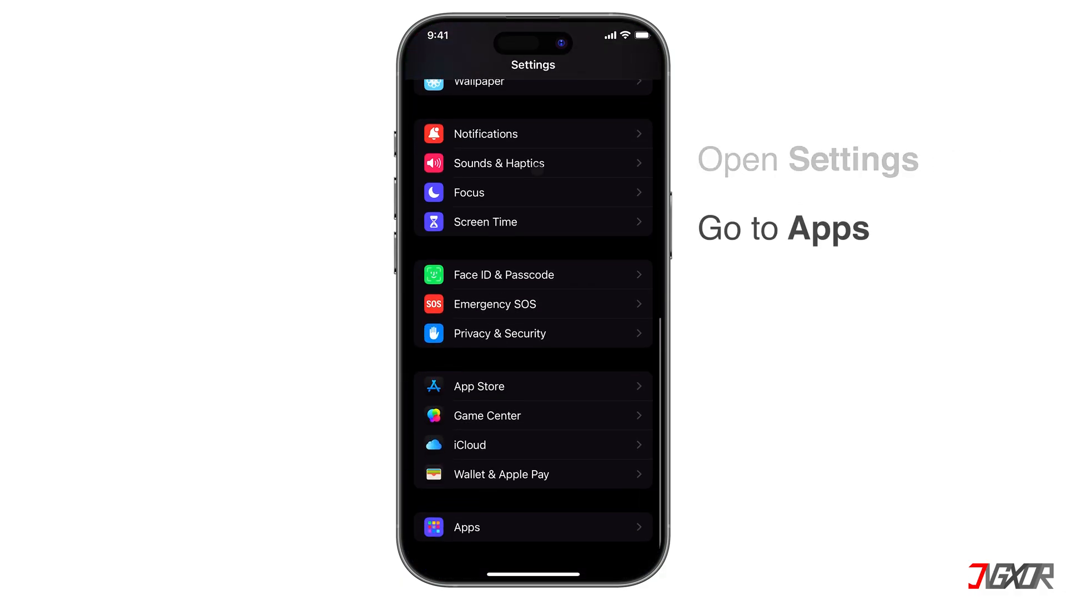
click(533, 527)
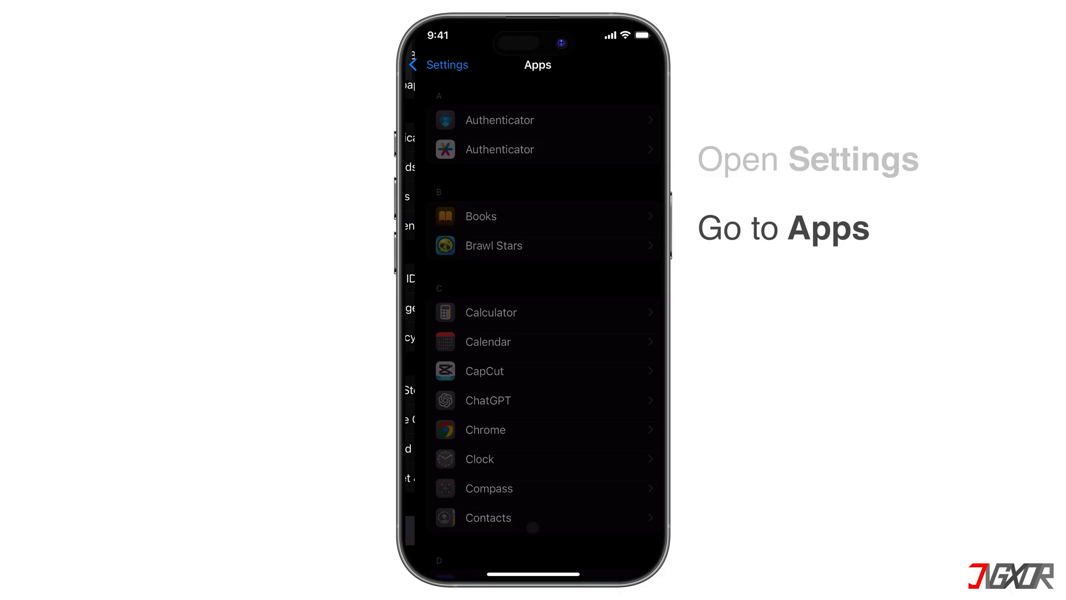
Reach the Transfer to Mac or PC choice in the Photos settings.
scroll(down, 3)
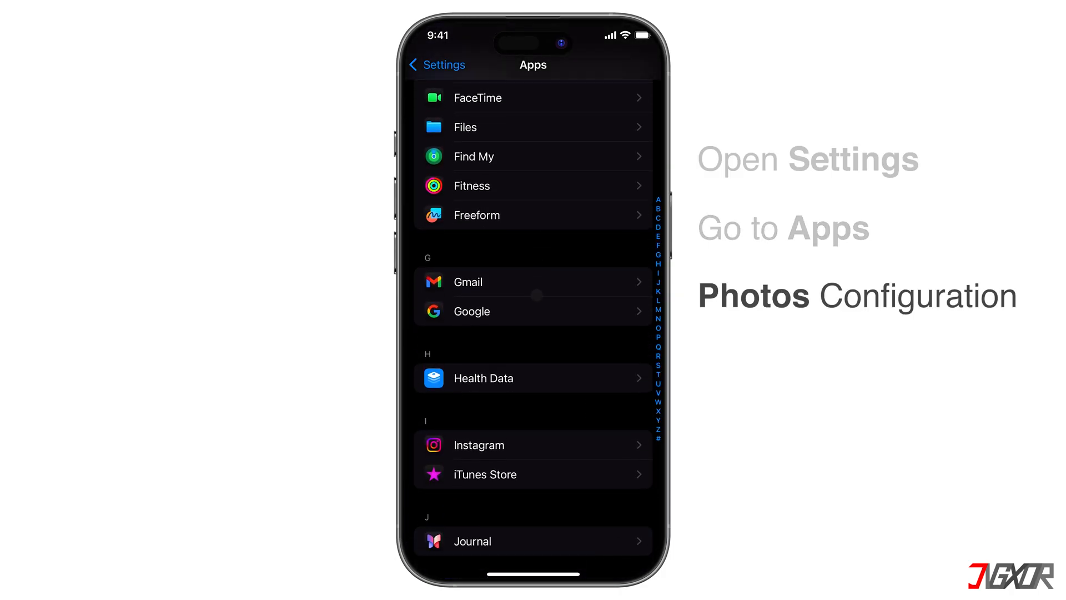
scroll(down, 3)
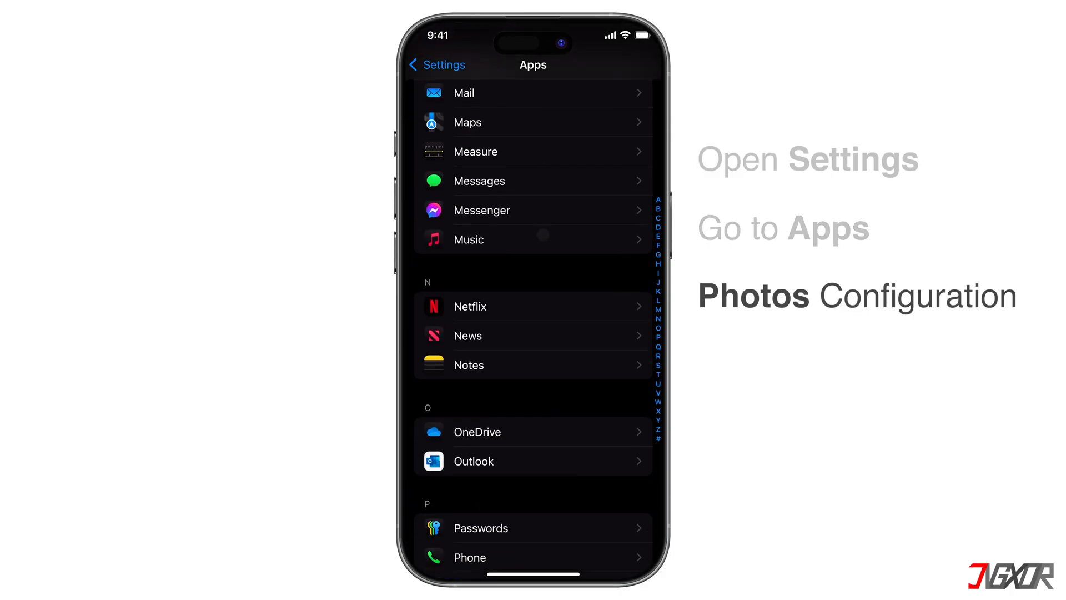
click(468, 550)
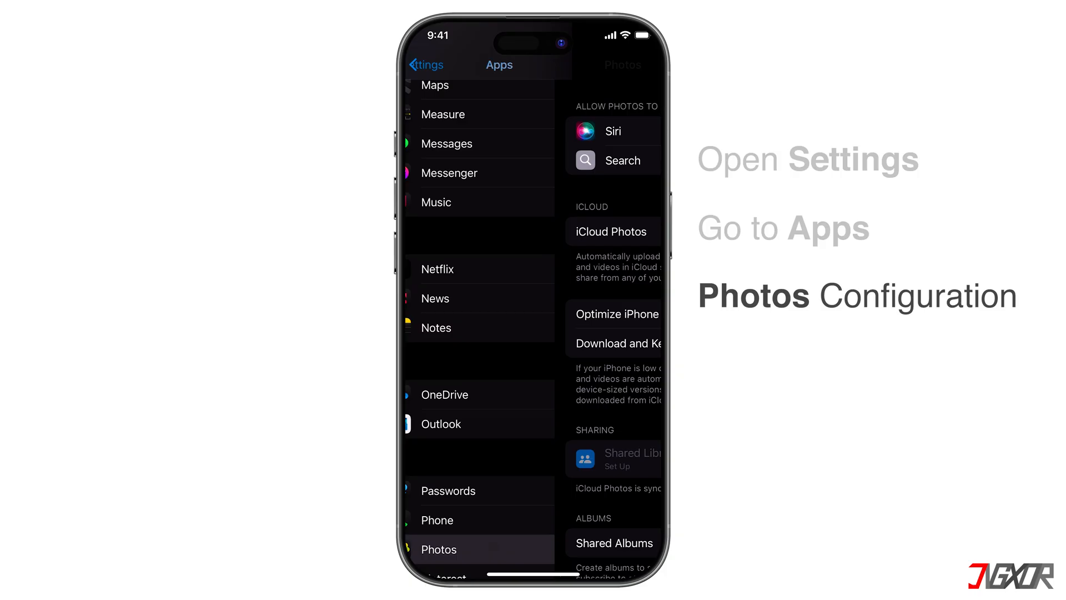
click(439, 550)
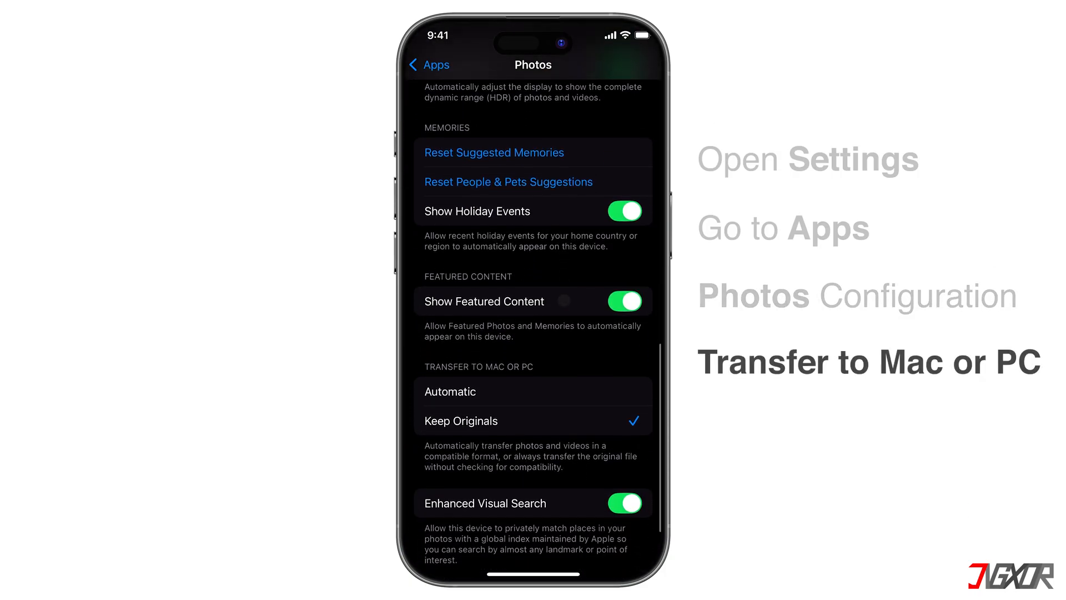
scroll(down, 3)
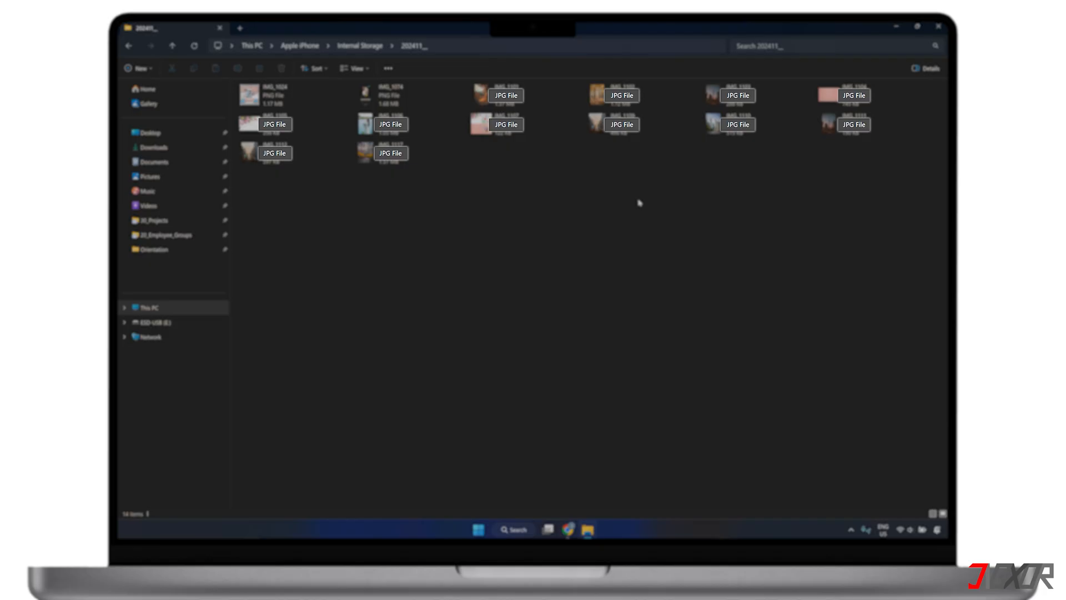
Select all photos in the iPhone storage folder and copy them.
key(ctrl+a)
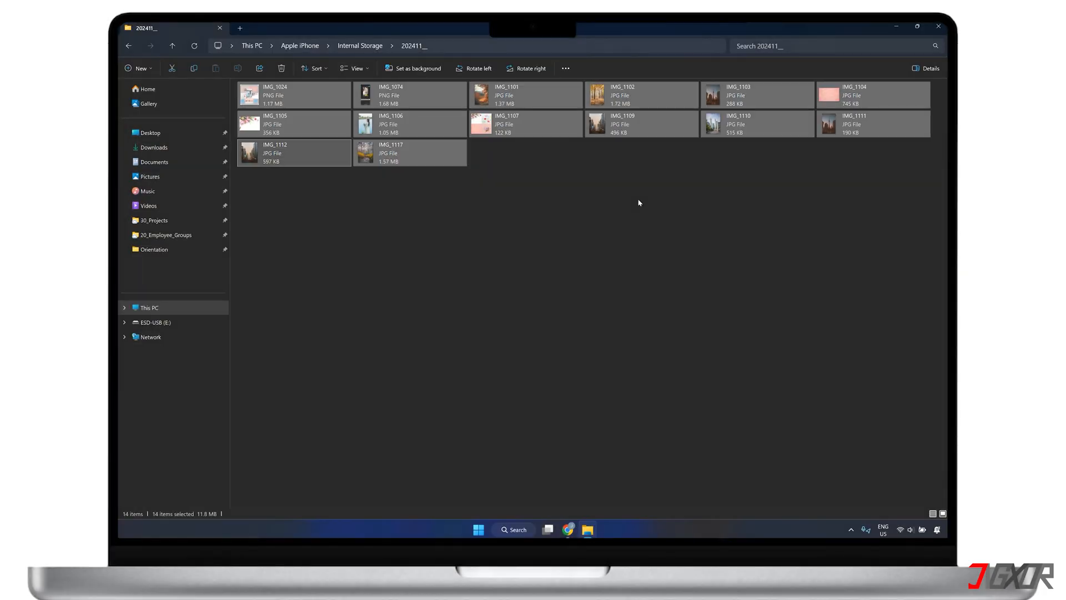
right_click(409, 152)
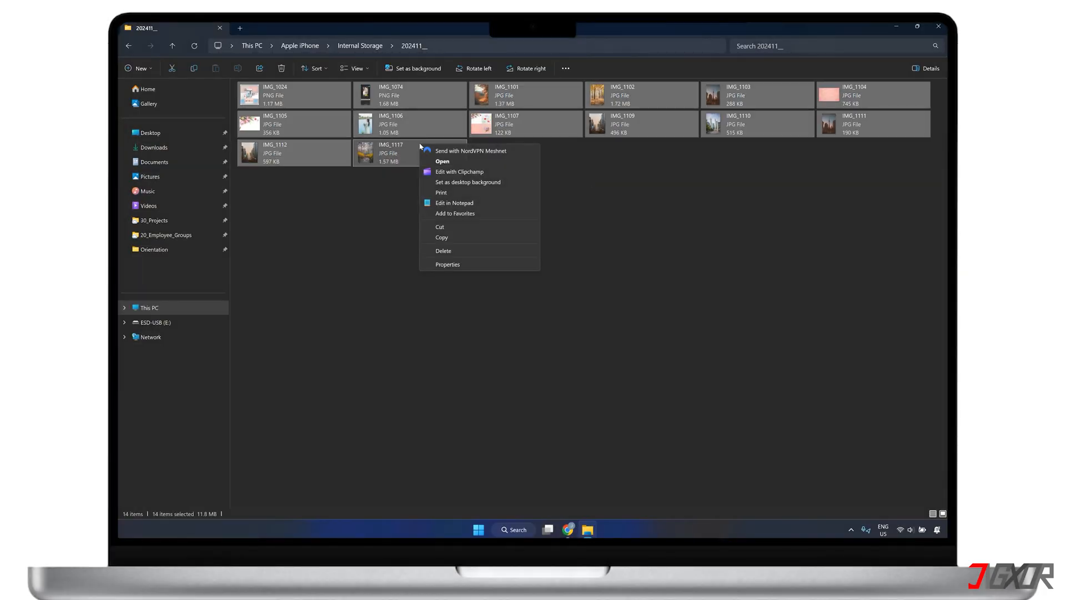
click(451, 236)
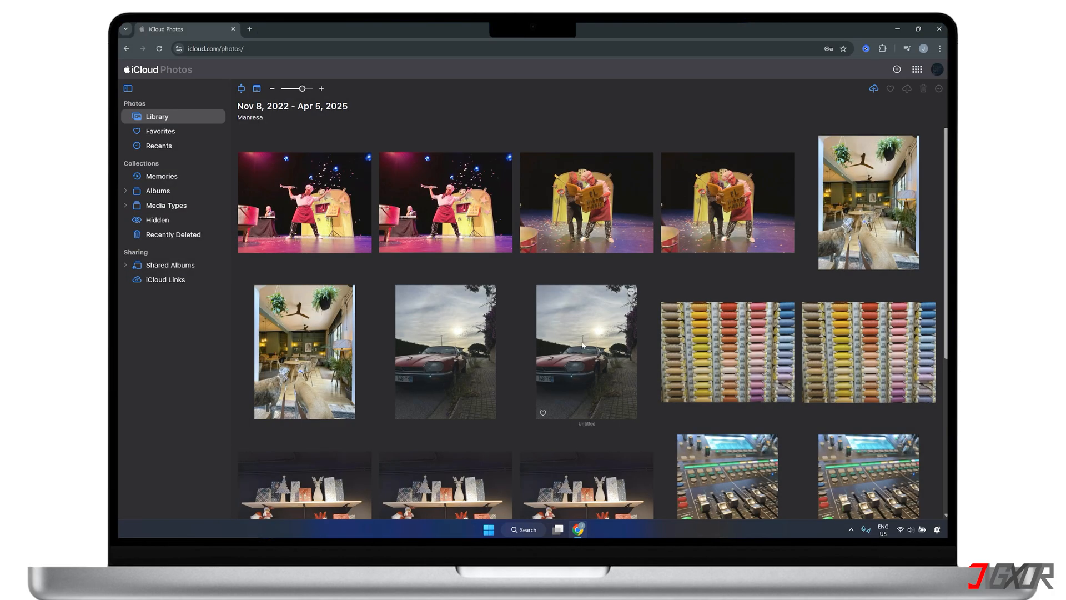
Download the café photo from iCloud Photos as a JPEG into the HEIC folder.
click(867, 202)
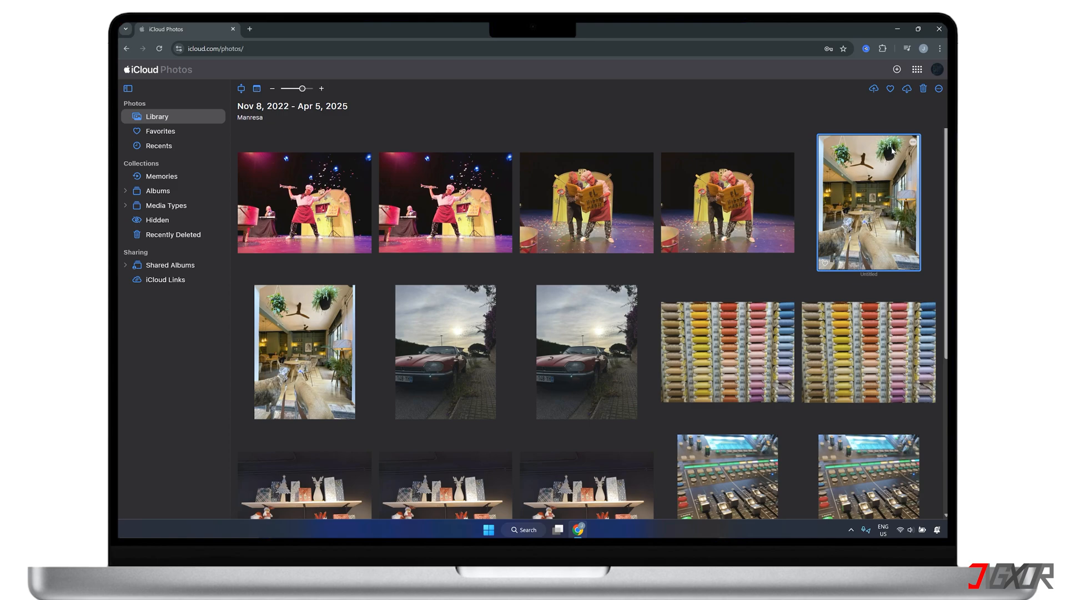
click(906, 89)
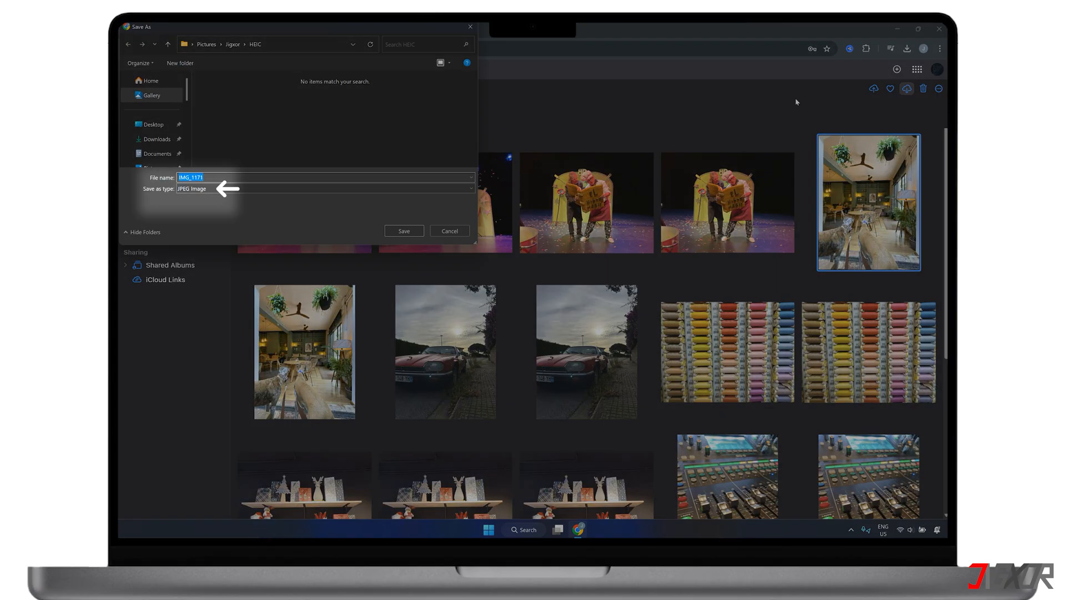
click(325, 189)
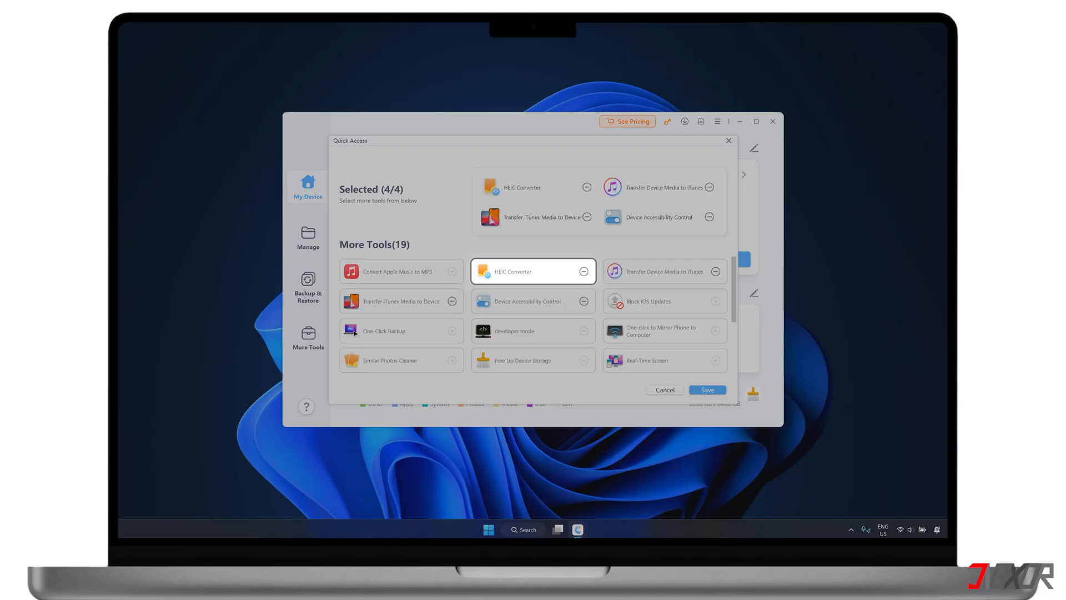
mouse_move(532, 271)
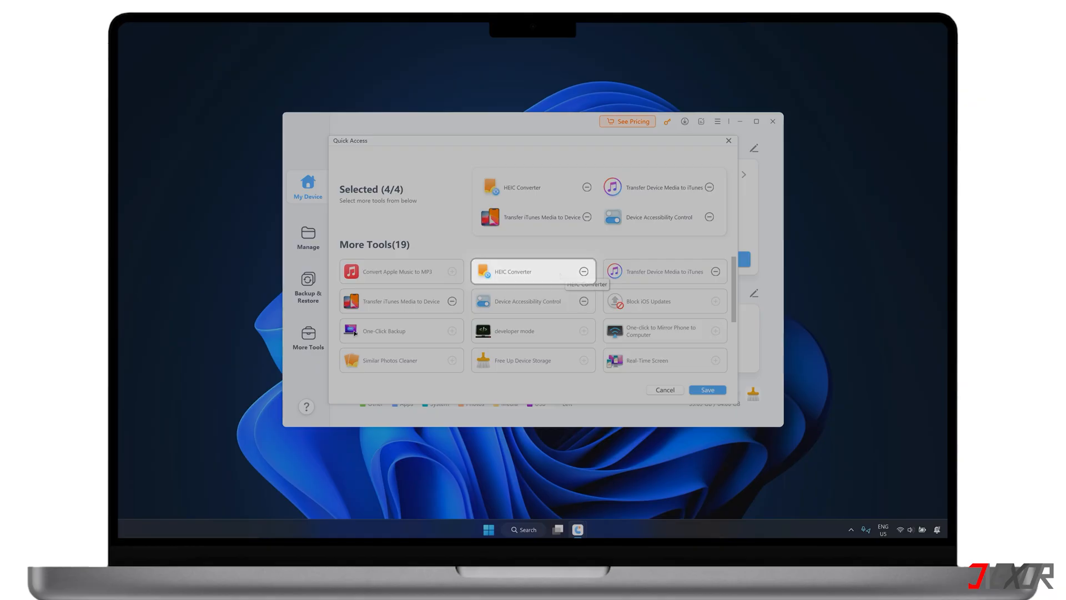
Load HEIC files 1–7 into the HEIC Converter list via Select Photo(s).
click(707, 390)
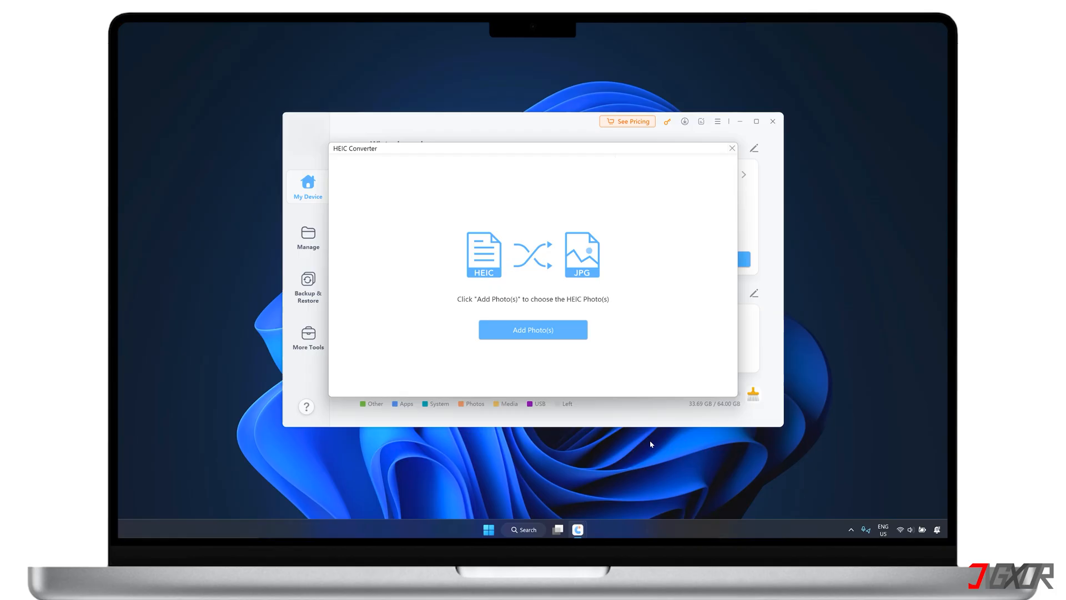
click(532, 330)
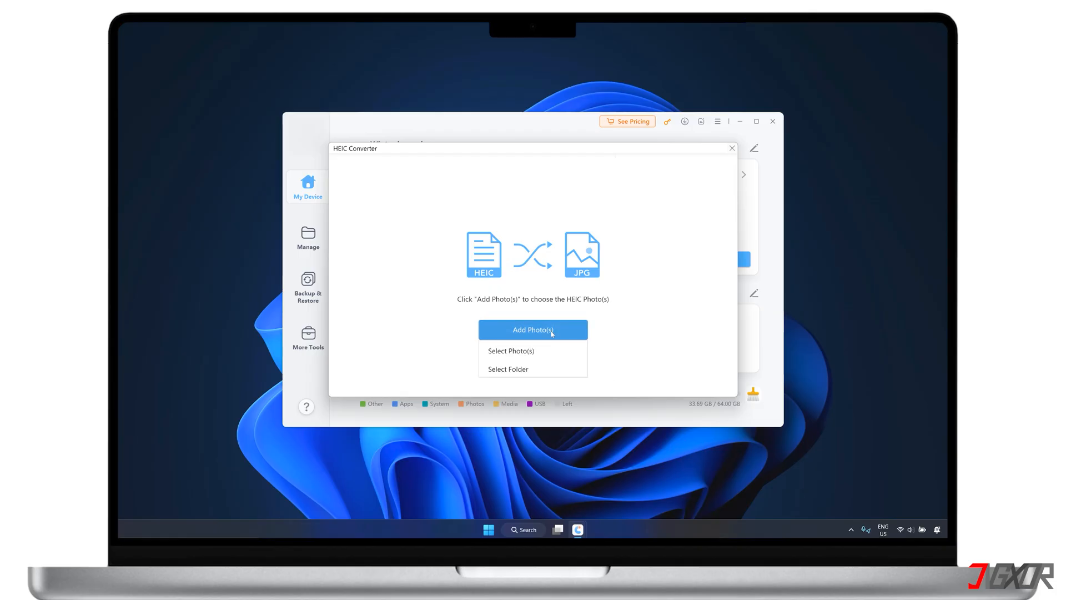
mouse_move(532, 350)
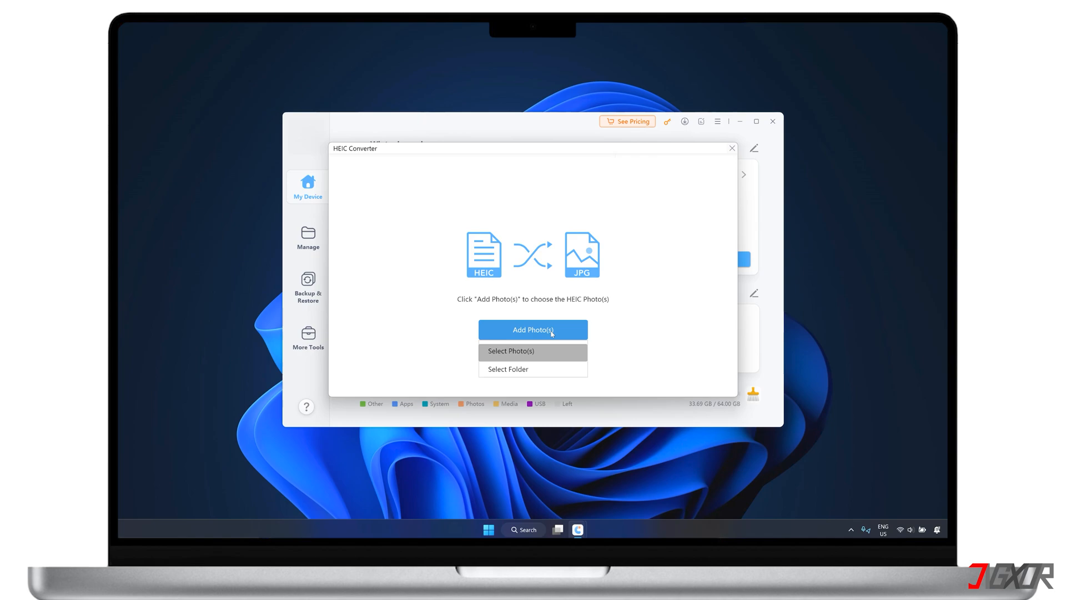
mouse_move(508, 369)
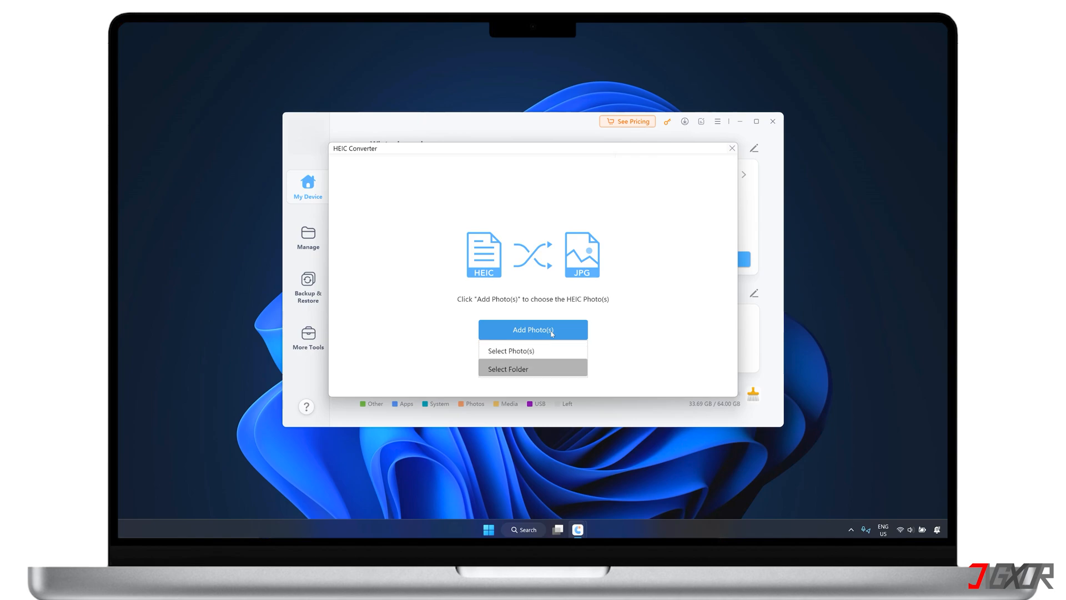
click(511, 349)
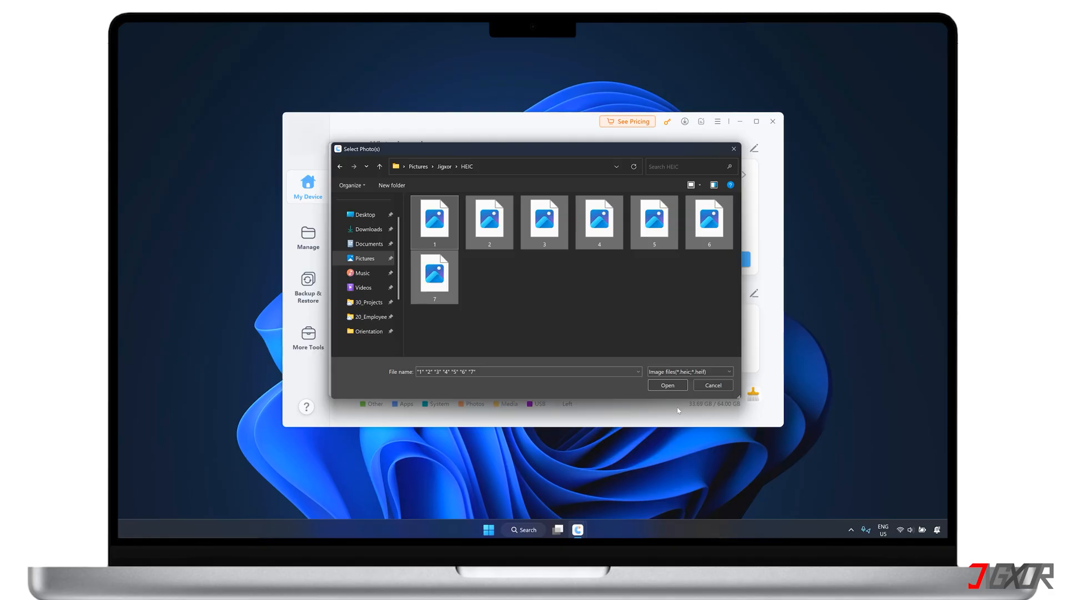
click(666, 385)
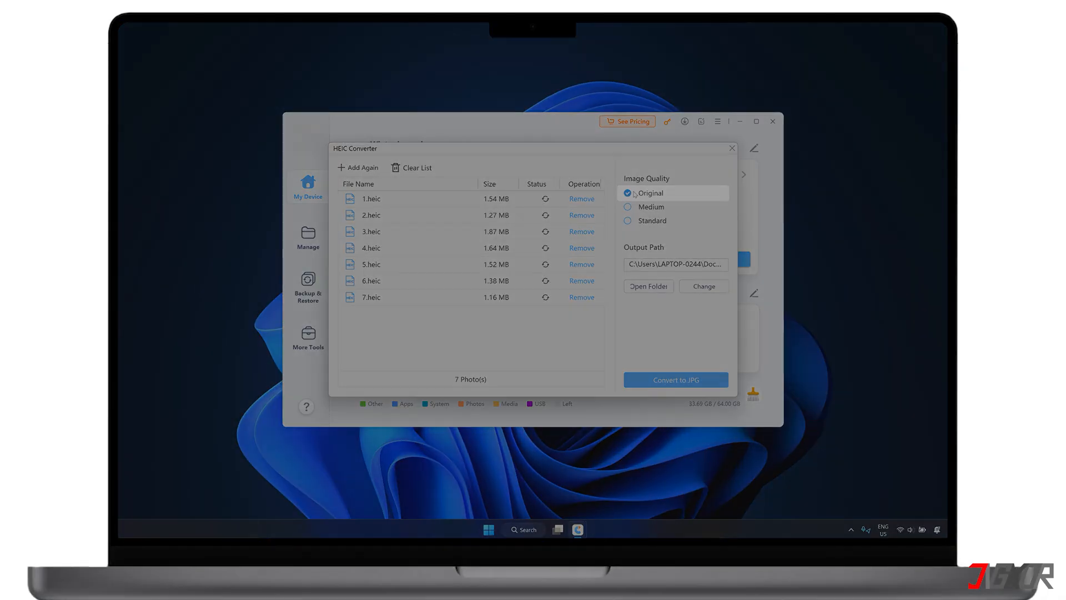
mouse_move(652, 220)
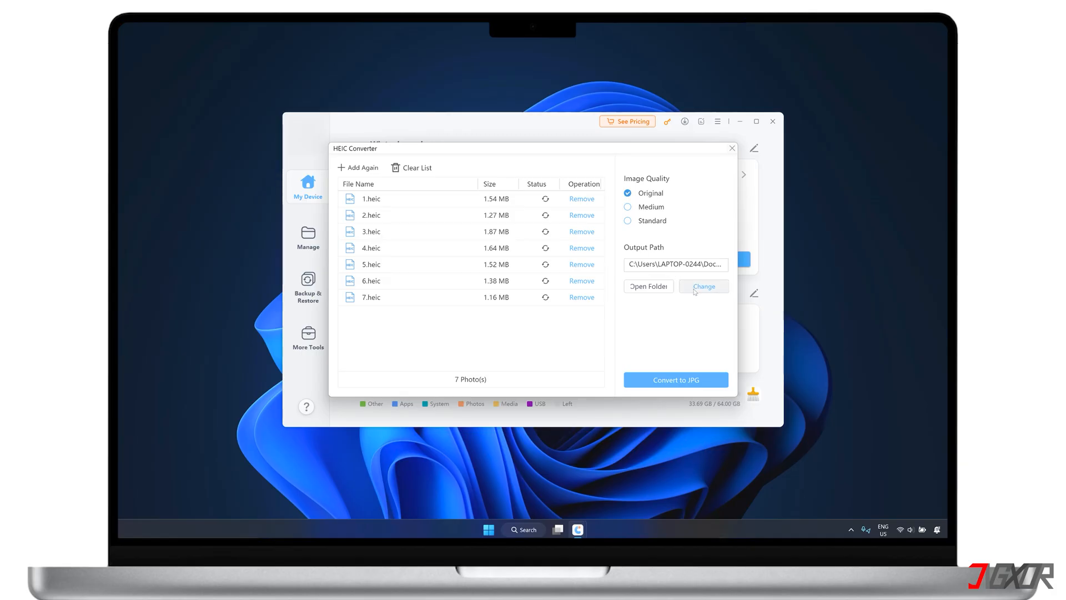
Set the JPG folder as output and convert all seven files at Original quality.
click(703, 286)
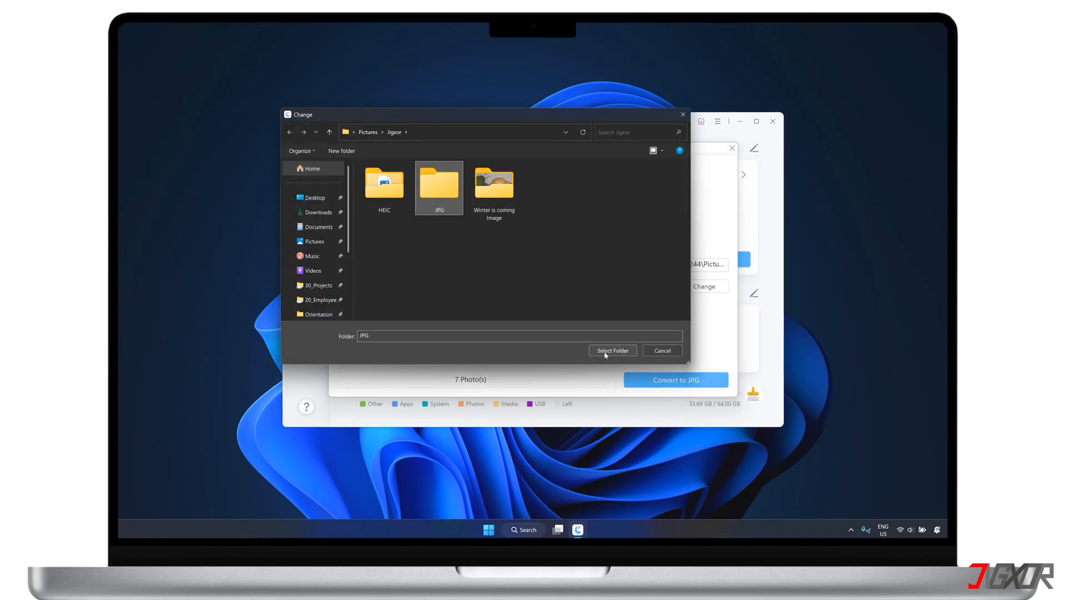
click(611, 350)
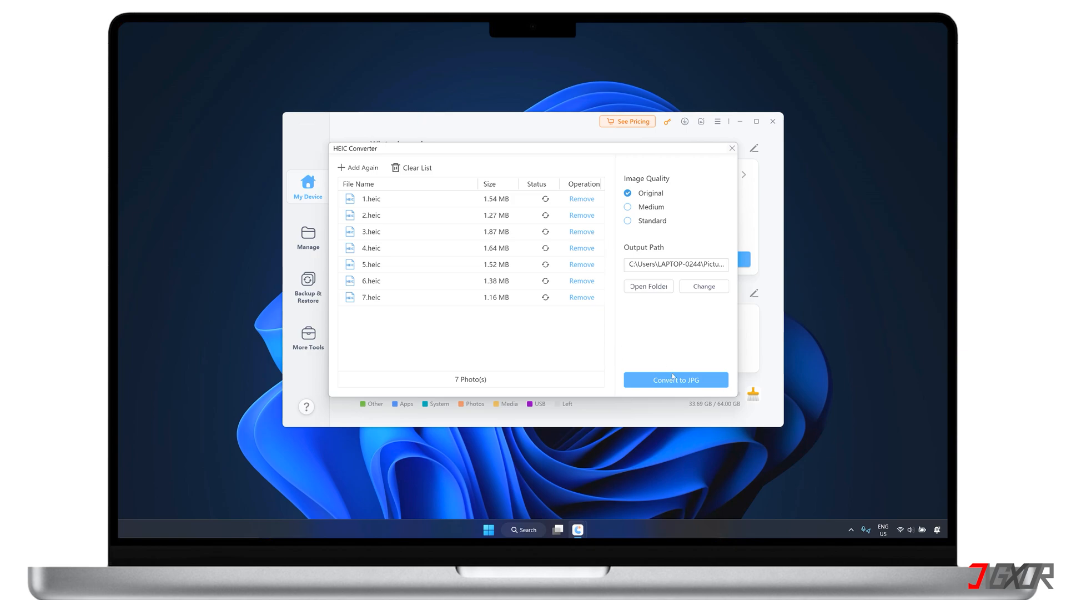
click(675, 380)
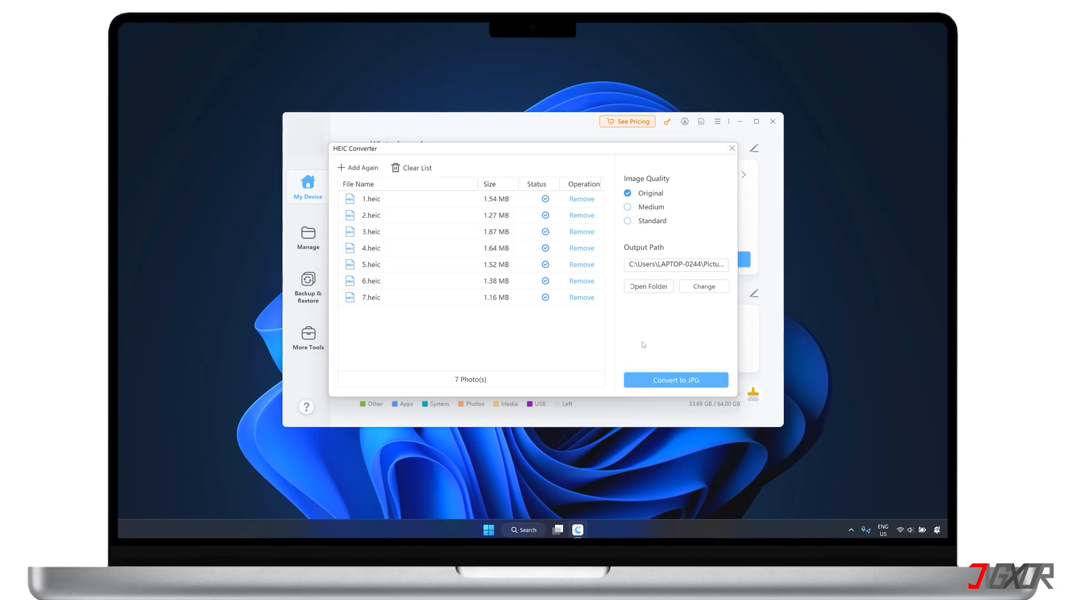
Show the JPG output folder's seven converted files in Details view.
click(674, 380)
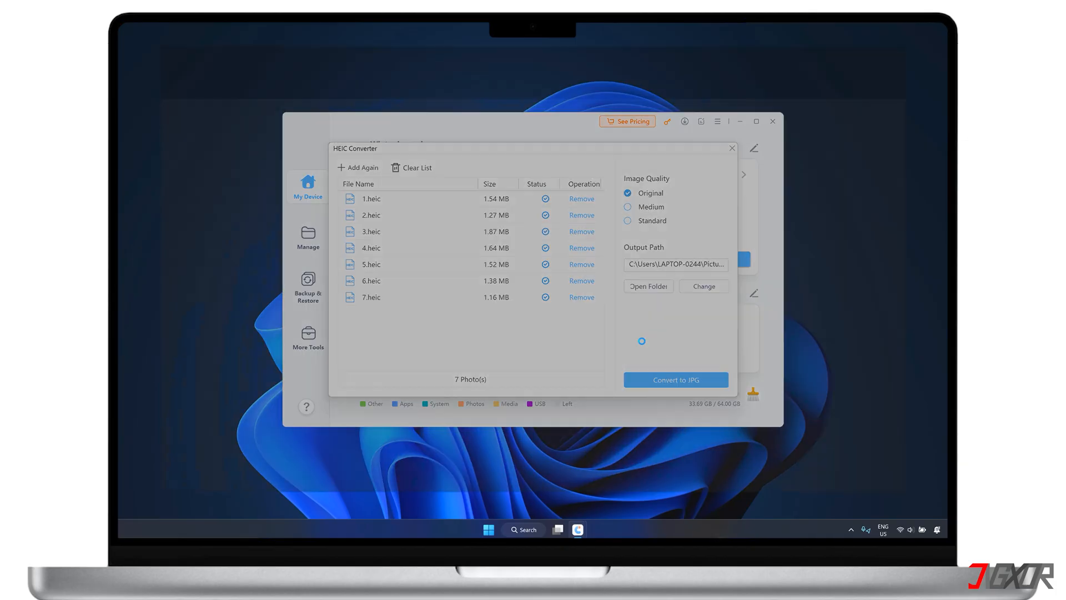
click(353, 68)
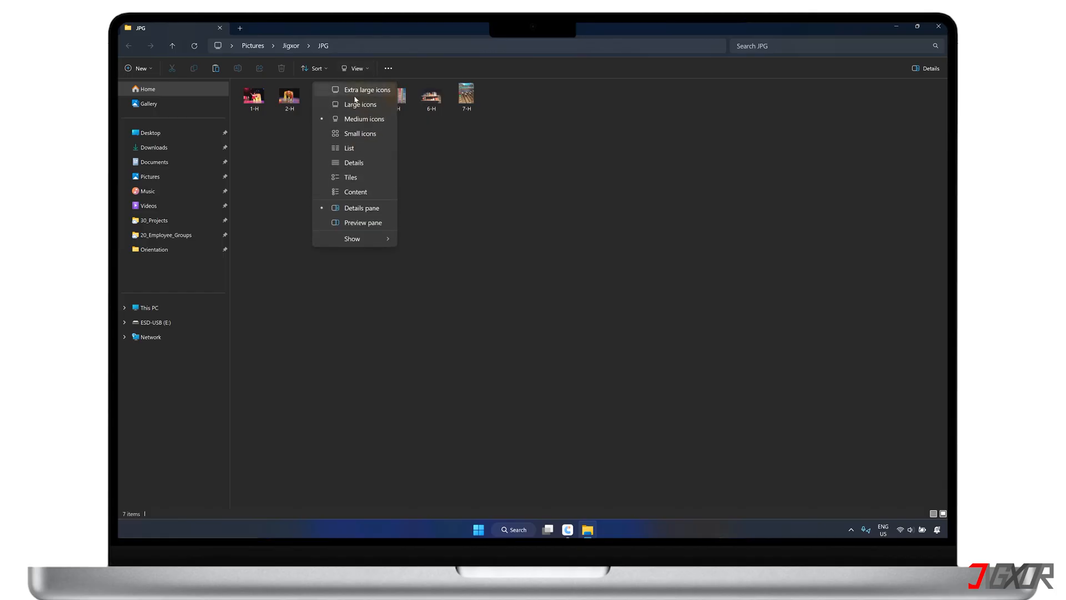
click(353, 162)
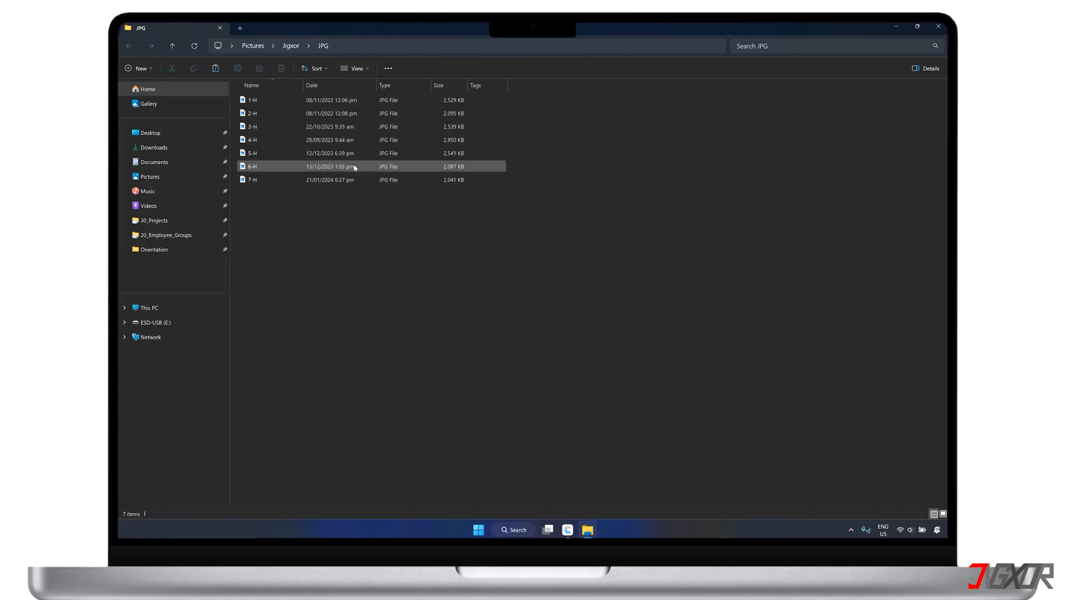